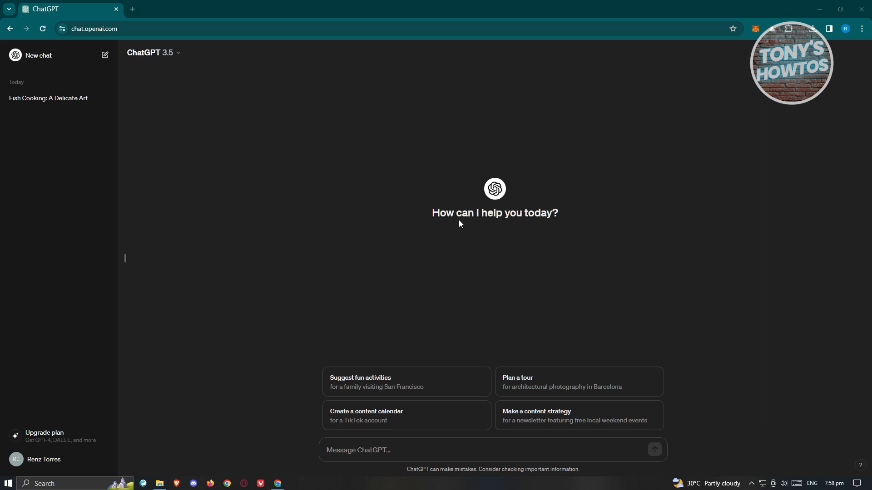
{"action": "mouse_move", "coordinate": [694, 58]}
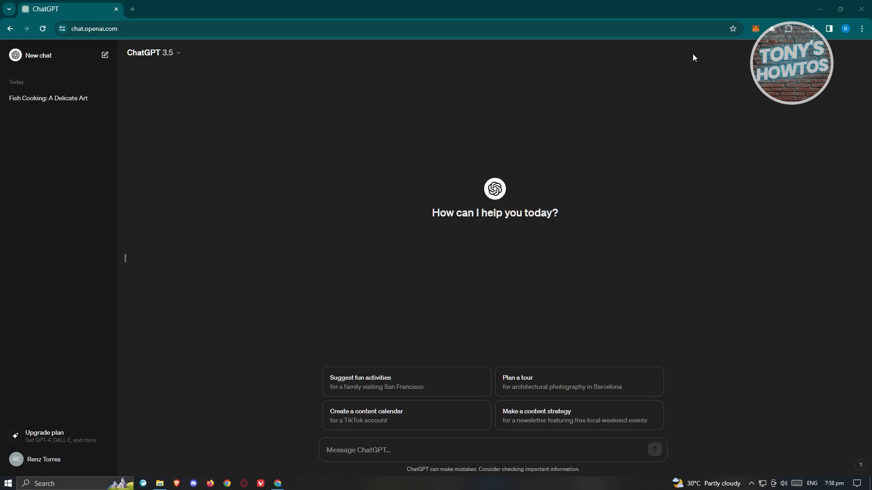
Open Chrome's main menu to reach the Extensions options
{"action": "left_click", "coordinate": [864, 28]}
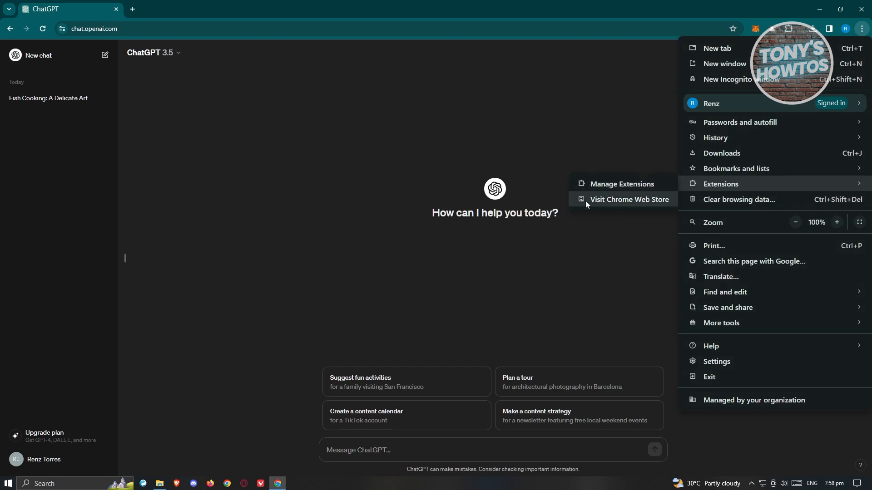
Search the Chrome Web Store for 'aiprm' and add AIPRM for ChatGPT to Chrome
{"action": "left_click", "coordinate": [628, 202]}
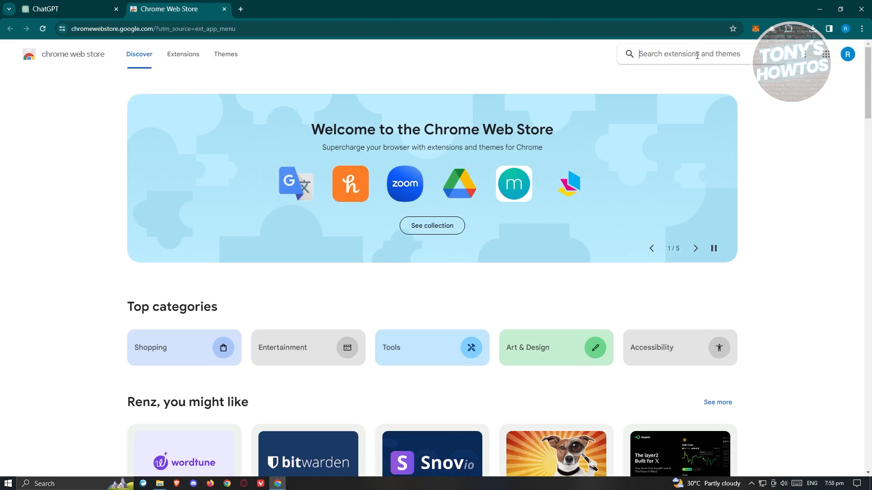
{"action": "type", "text": "a"}
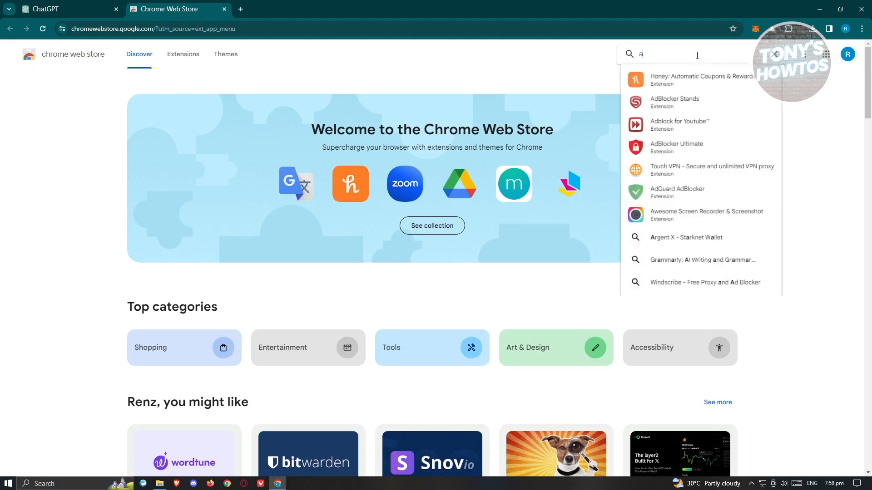
{"action": "type", "text": "iprm"}
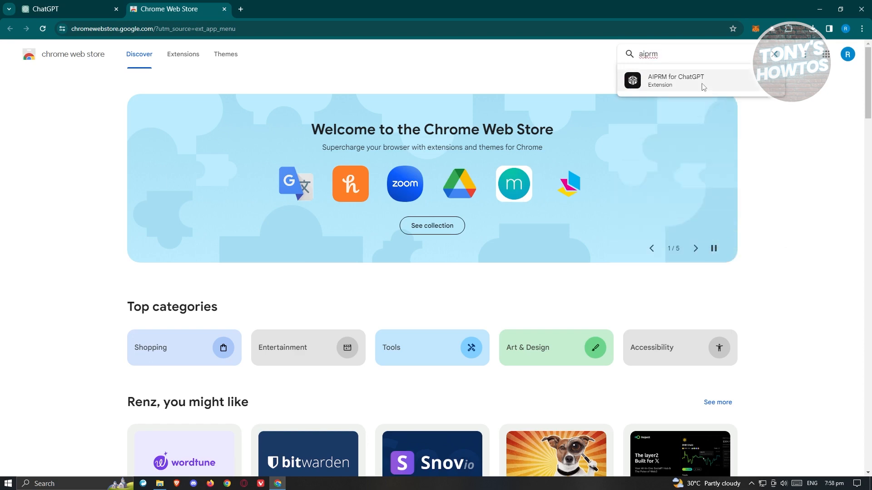
{"action": "left_click", "coordinate": [676, 81]}
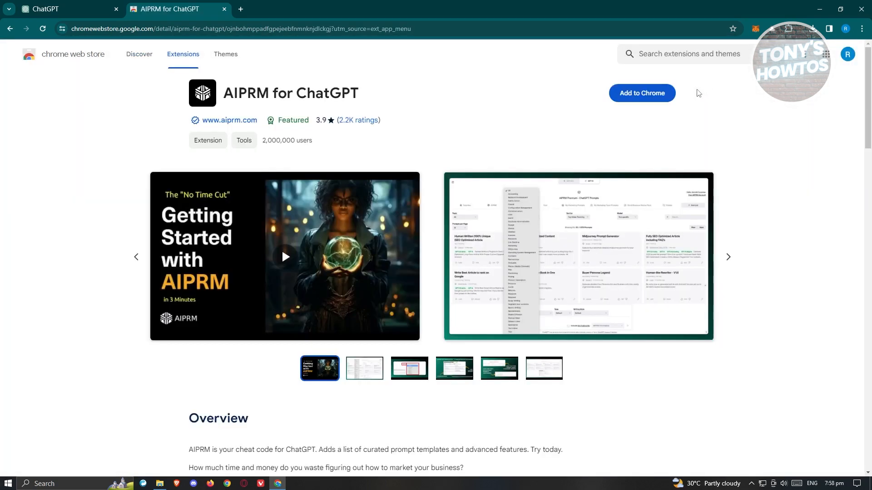
{"action": "mouse_move", "coordinate": [642, 92]}
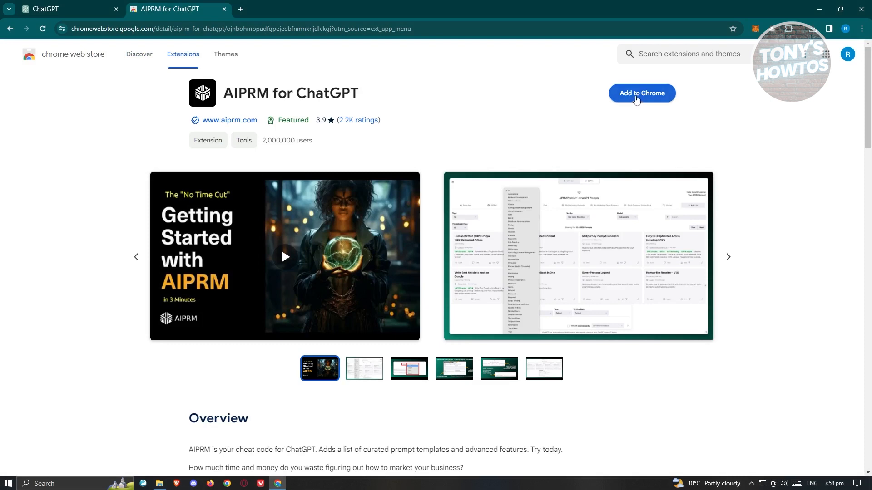
{"action": "left_click", "coordinate": [641, 92]}
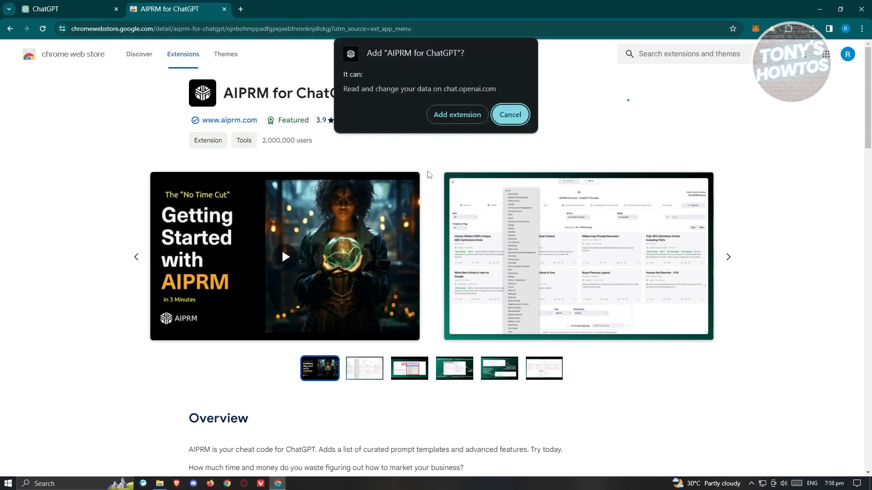
{"action": "left_click", "coordinate": [456, 114]}
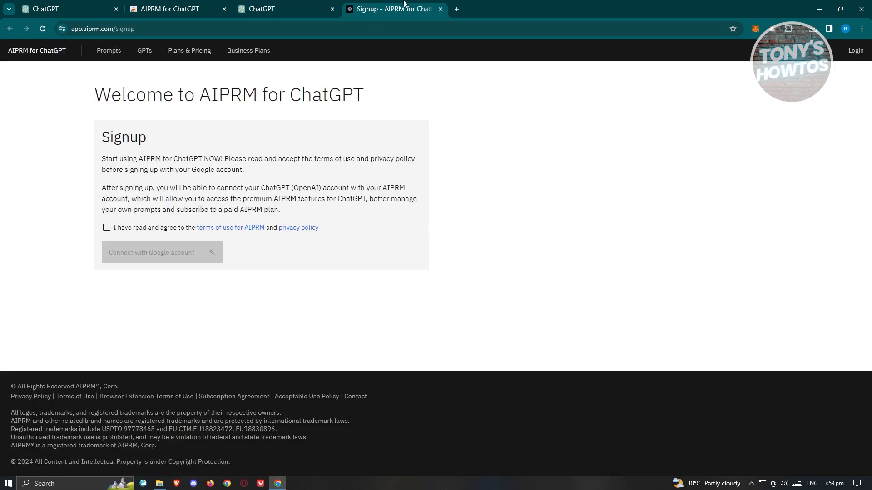
{"action": "mouse_move", "coordinate": [161, 198]}
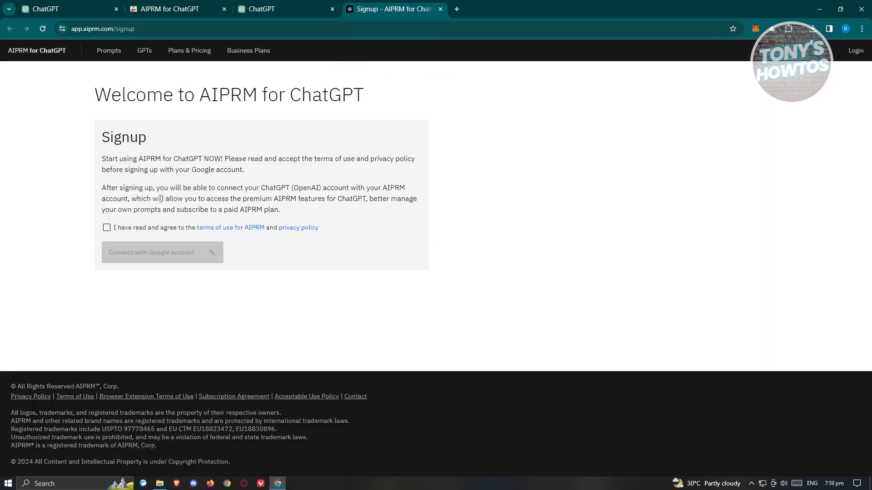
{"action": "mouse_move", "coordinate": [230, 227]}
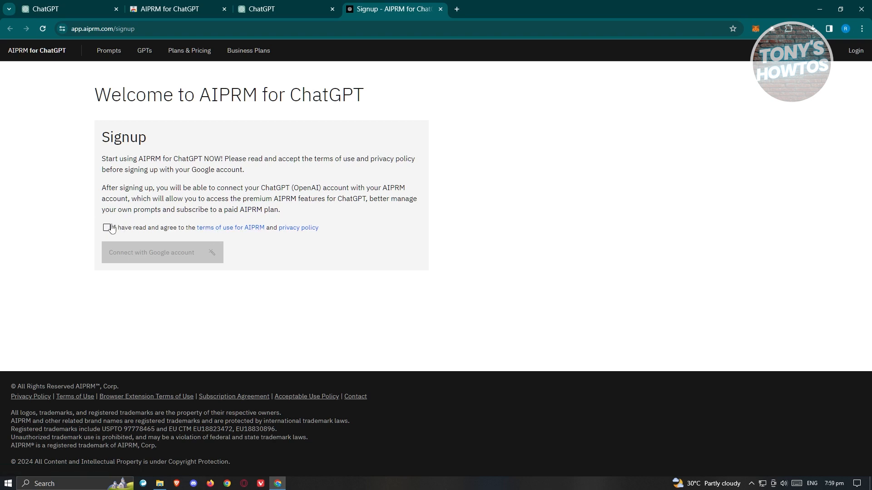
Accept AIPRM terms and try connecting with Google, continuing through sign-in
{"action": "left_click", "coordinate": [106, 228]}
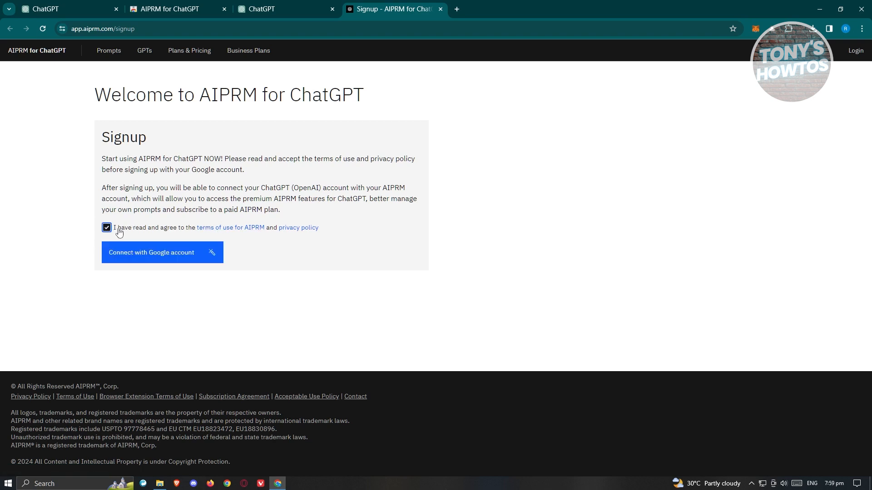
{"action": "left_click", "coordinate": [162, 252]}
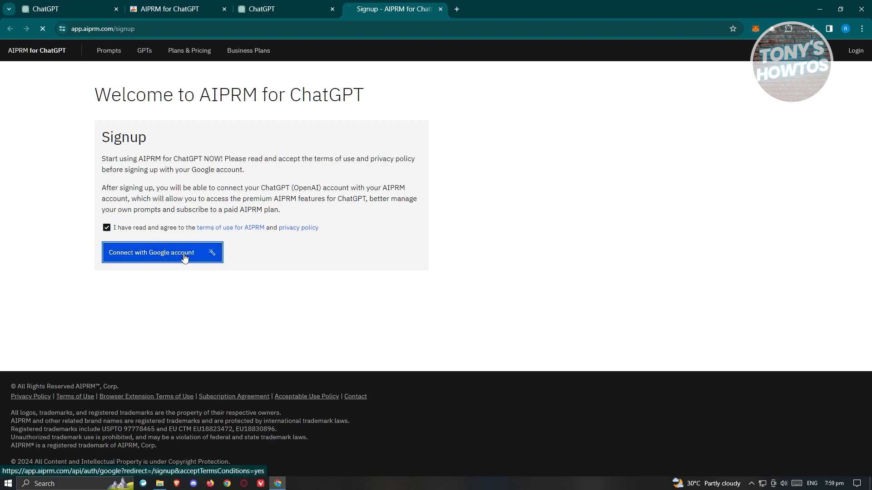
{"action": "left_click", "coordinate": [162, 253]}
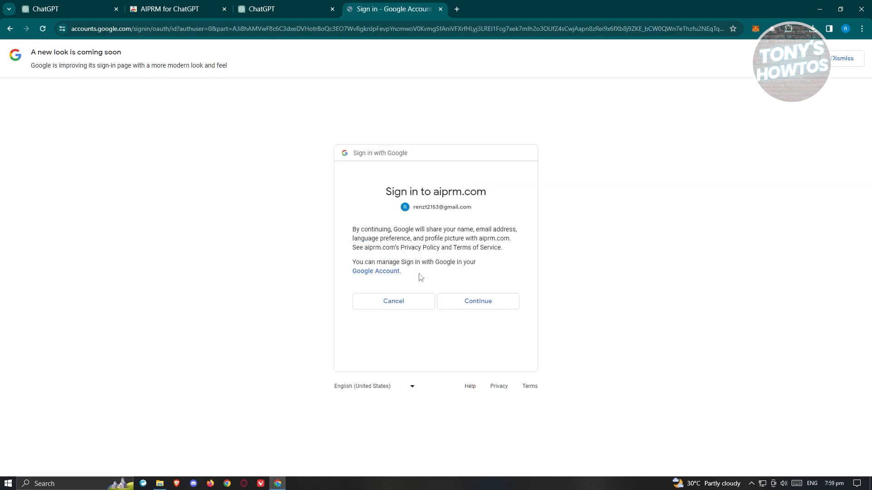
{"action": "left_click", "coordinate": [477, 300]}
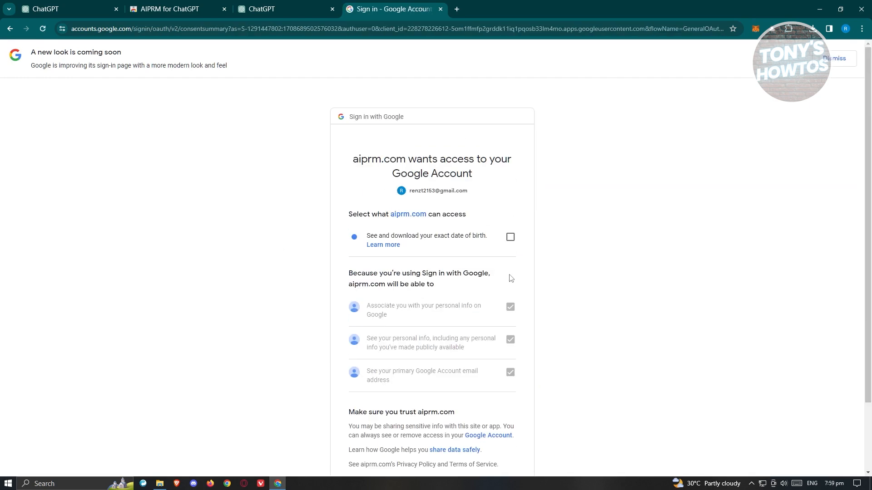
{"action": "scroll", "scroll_direction": "down", "scroll_amount": 3}
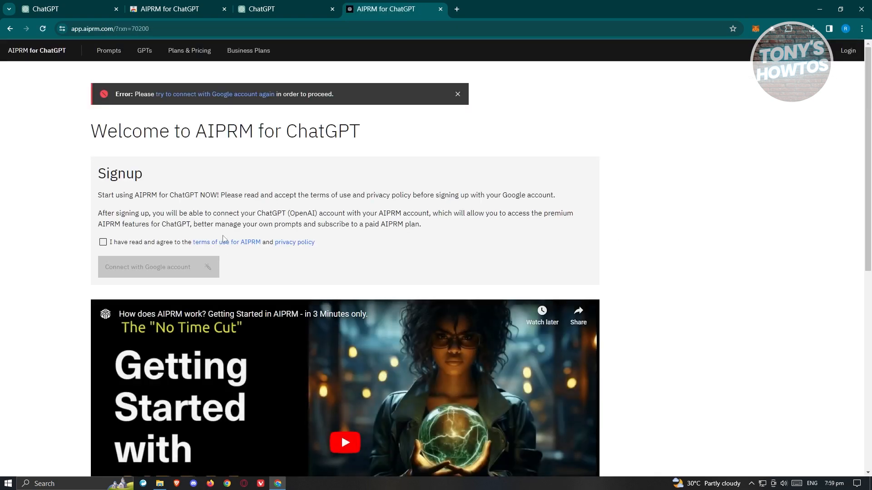
Accept the terms again and reconnect, choosing the Google account
{"action": "left_click", "coordinate": [103, 242]}
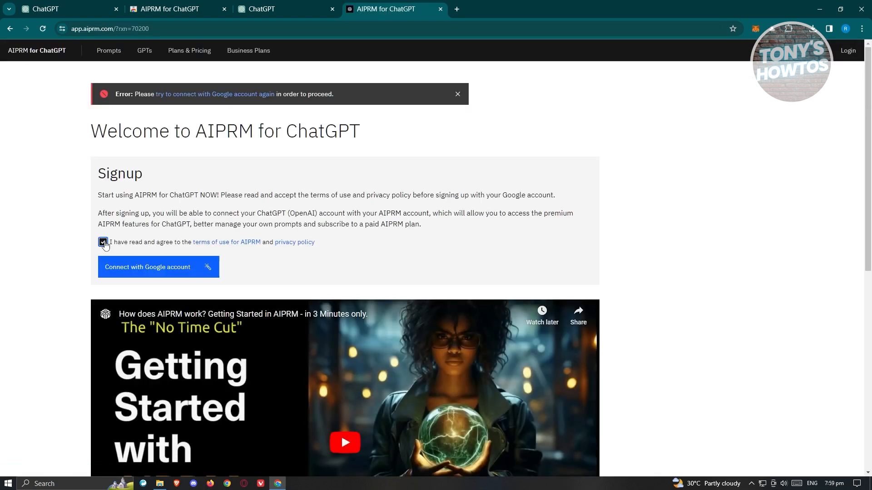
{"action": "mouse_move", "coordinate": [133, 272]}
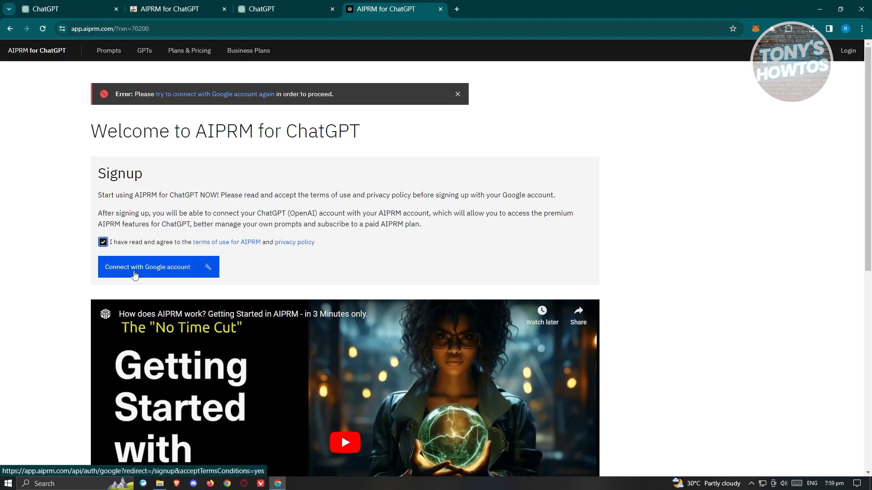
{"action": "left_click", "coordinate": [158, 267]}
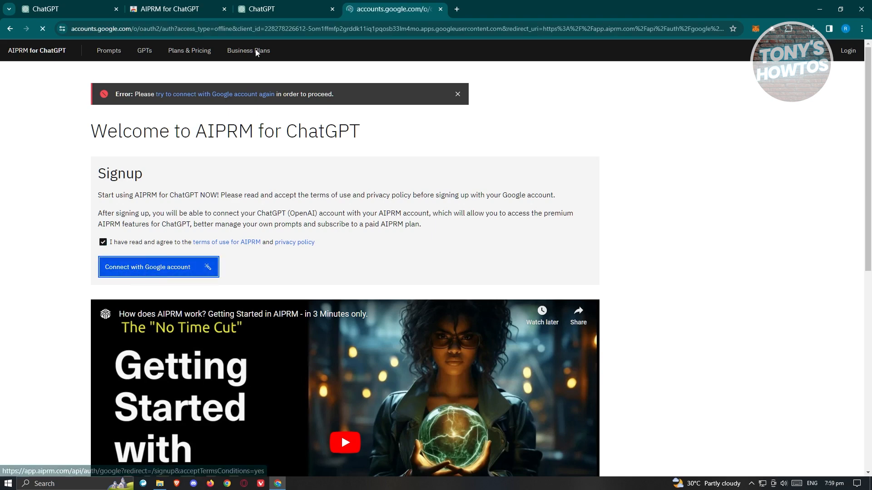
{"action": "left_click", "coordinate": [159, 266]}
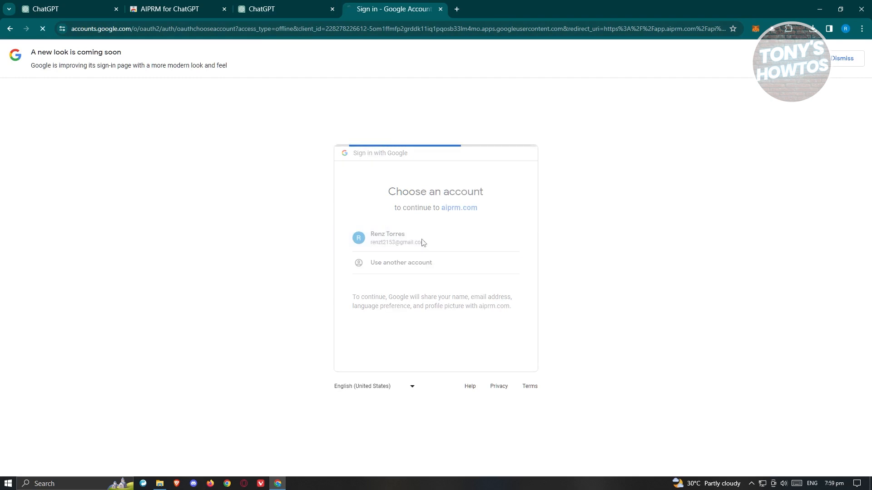
{"action": "left_click", "coordinate": [435, 237]}
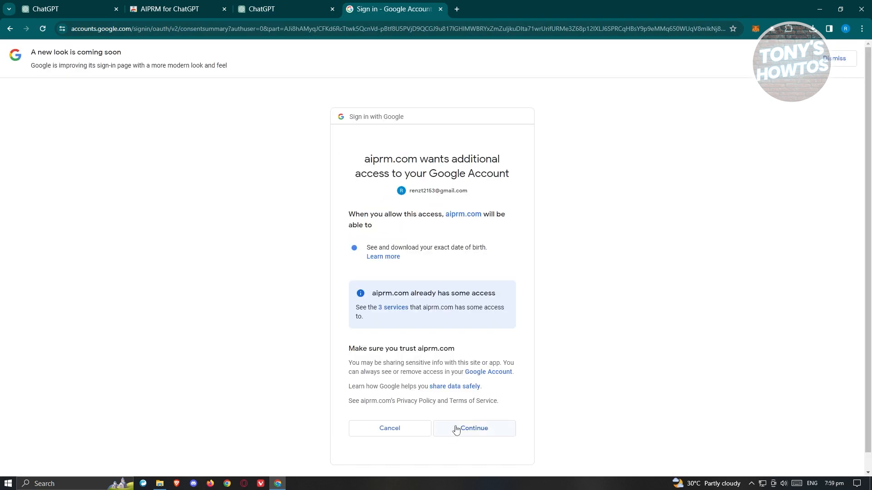
Grant aiprm.com account access and dismiss the email verification notice
{"action": "left_click", "coordinate": [473, 428]}
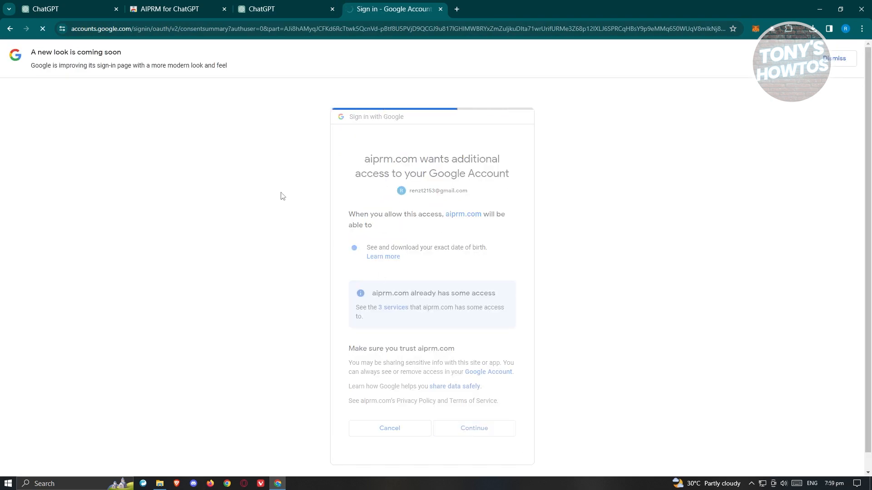
{"action": "left_click", "coordinate": [473, 428]}
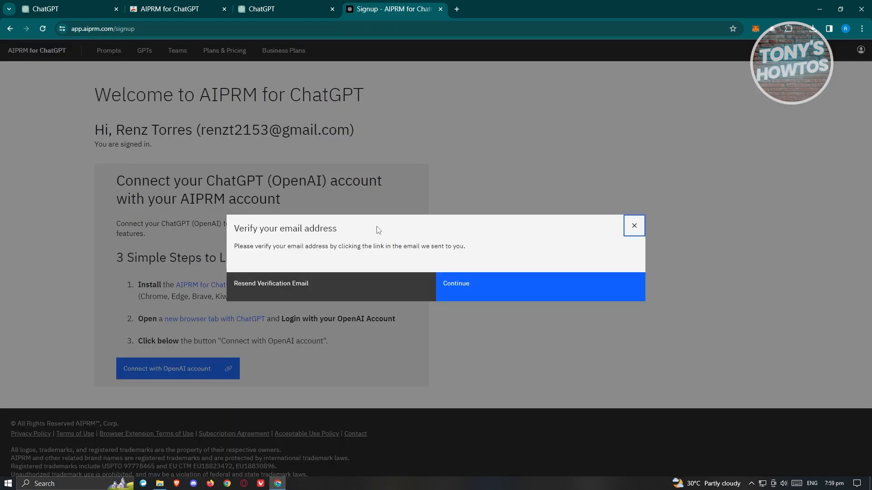
{"action": "mouse_move", "coordinate": [411, 244]}
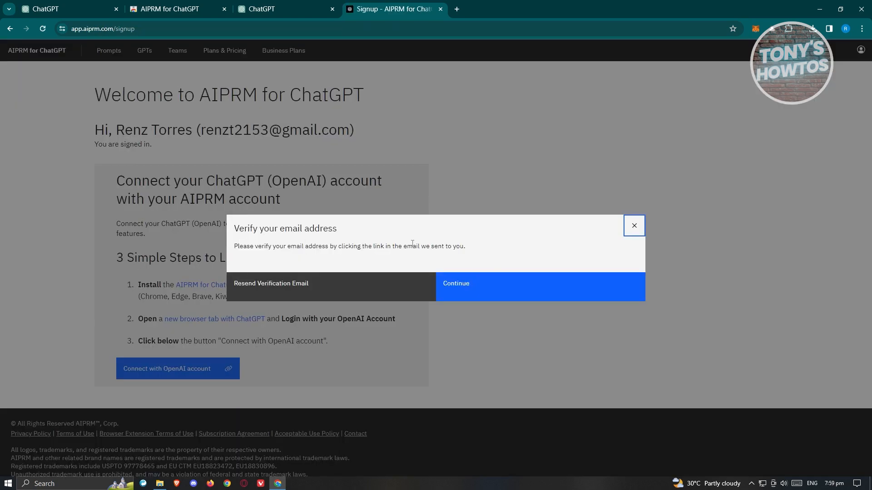
{"action": "left_click", "coordinate": [633, 225]}
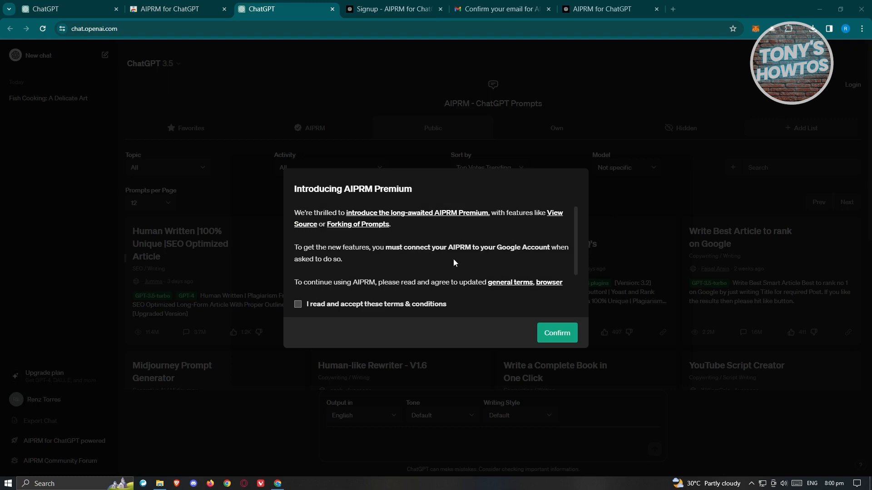
{"action": "mouse_move", "coordinate": [392, 225]}
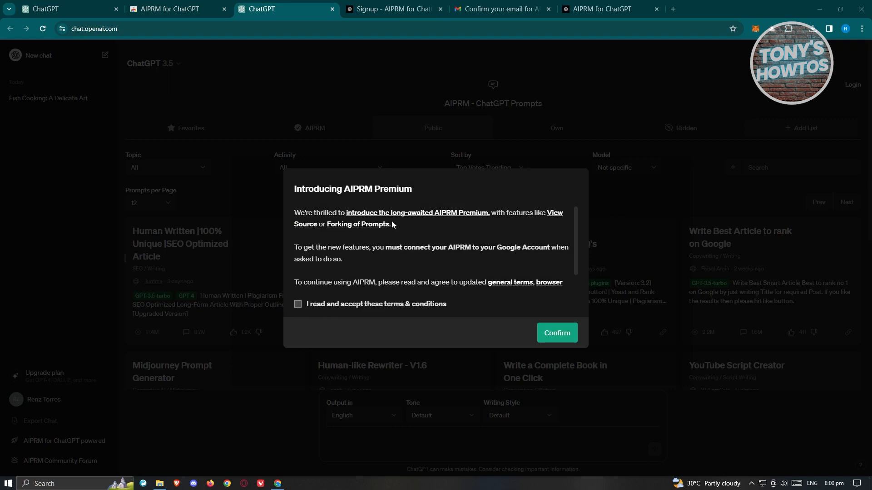
{"action": "mouse_move", "coordinate": [422, 270]}
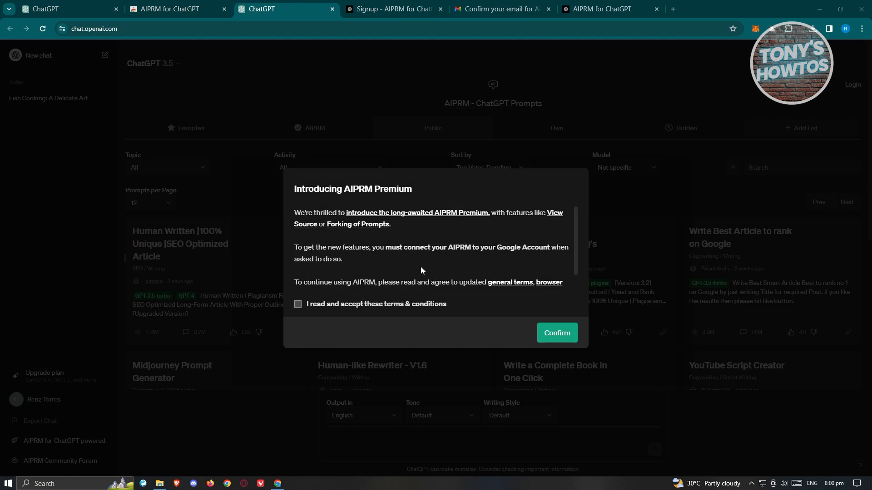
Accept the AIPRM Premium terms and conditions and confirm
{"action": "left_click", "coordinate": [298, 304]}
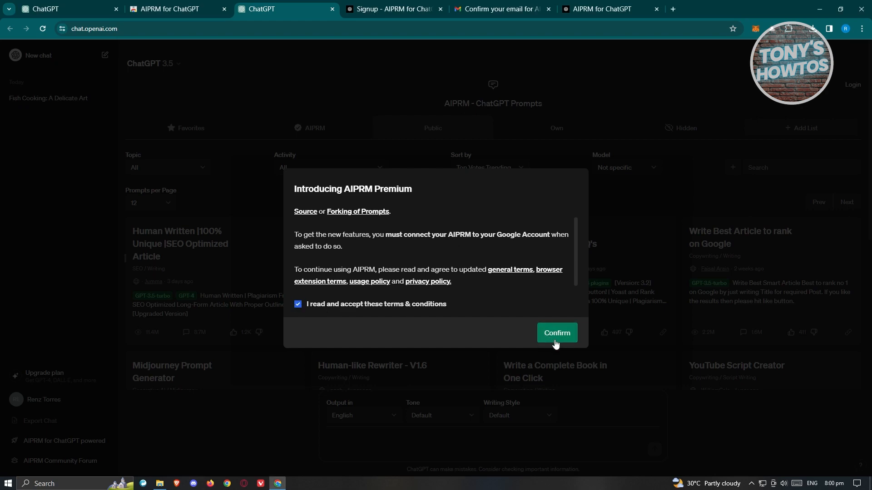
{"action": "left_click", "coordinate": [556, 333]}
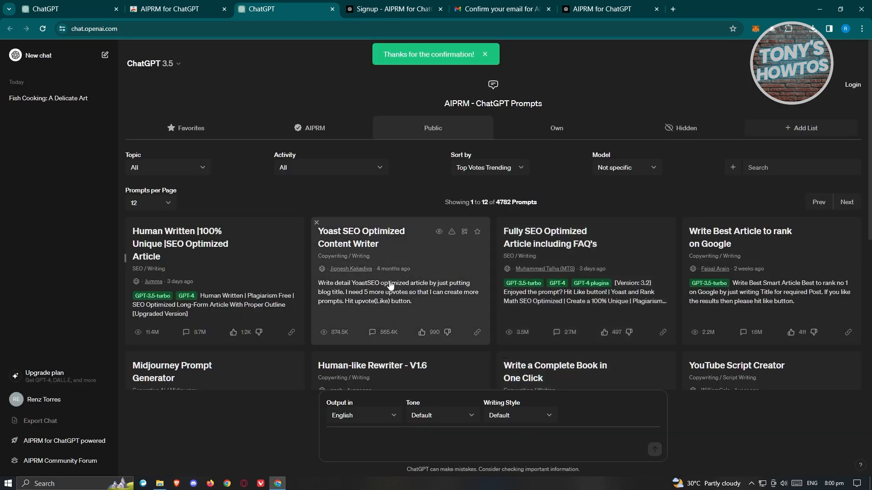
{"action": "scroll", "scroll_direction": "down", "scroll_amount": 3}
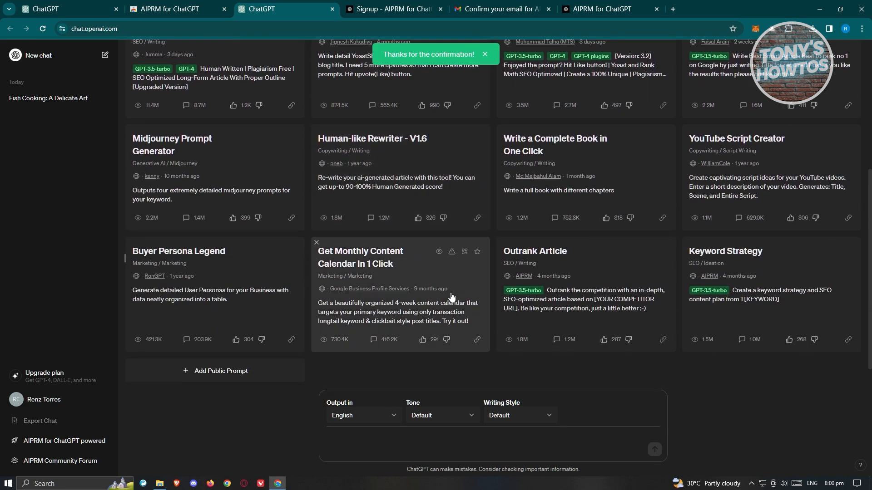
{"action": "scroll", "scroll_direction": "up", "scroll_amount": 3}
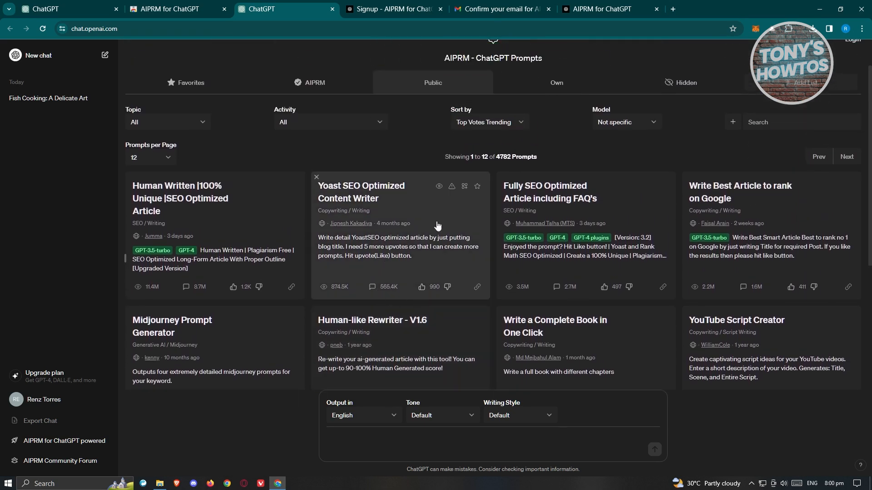
{"action": "scroll", "scroll_direction": "up", "scroll_amount": 3}
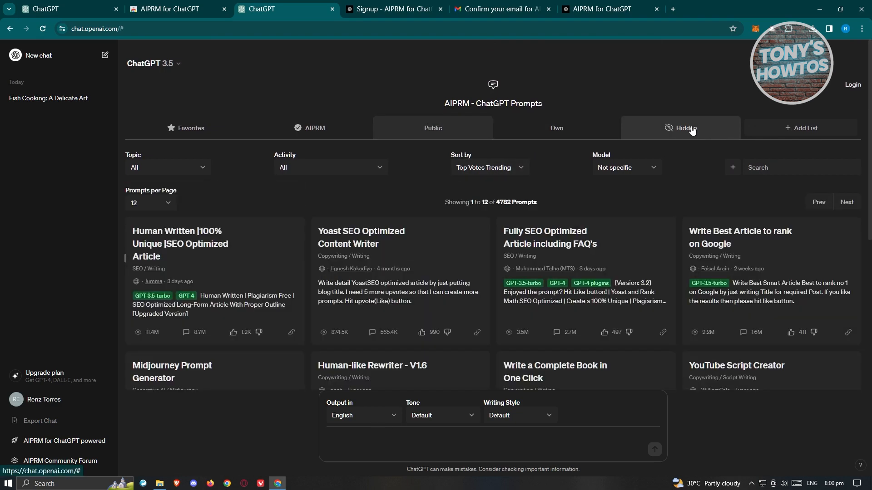
{"action": "left_click", "coordinate": [685, 128]}
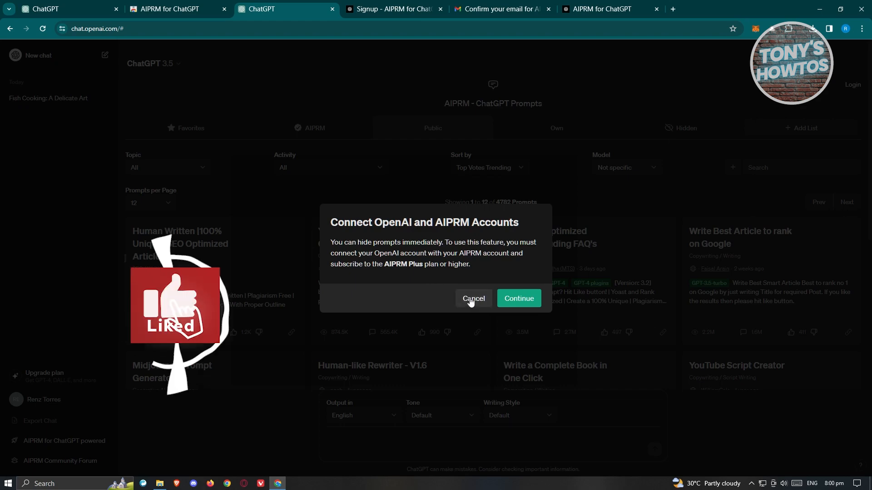
{"action": "left_click", "coordinate": [473, 299]}
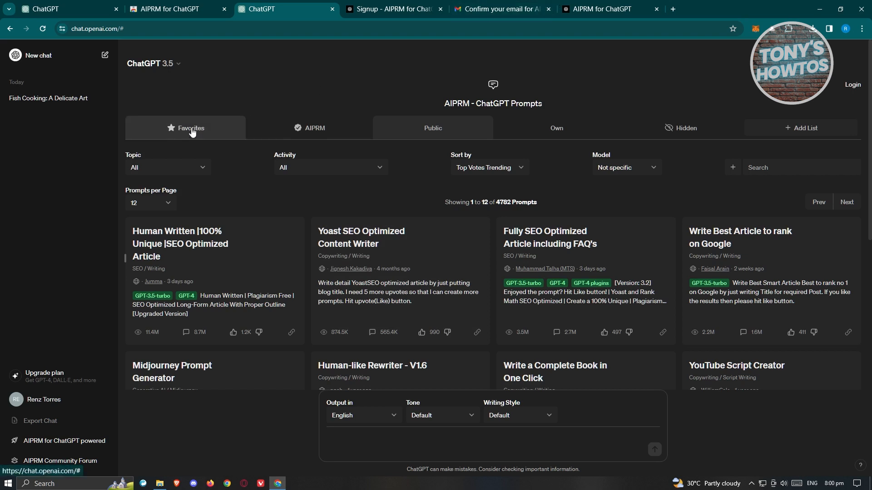
{"action": "mouse_move", "coordinate": [250, 184]}
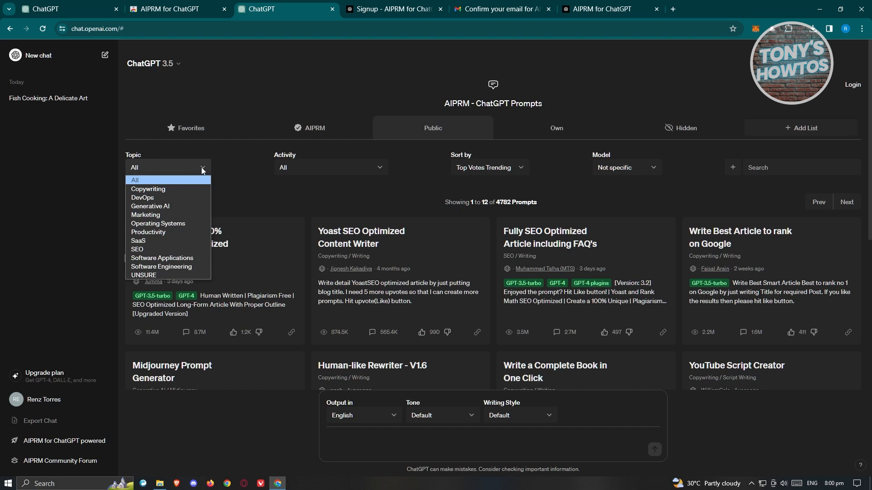
{"action": "mouse_move", "coordinate": [272, 168]}
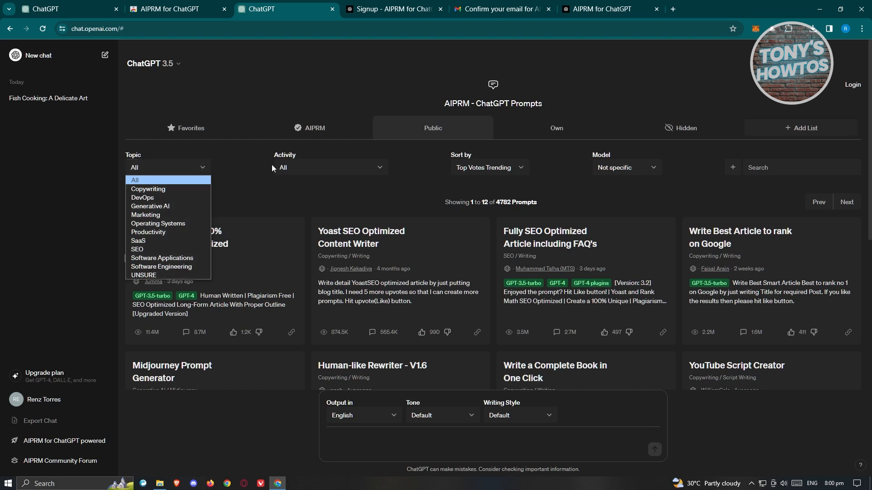
{"action": "left_click", "coordinate": [329, 168]}
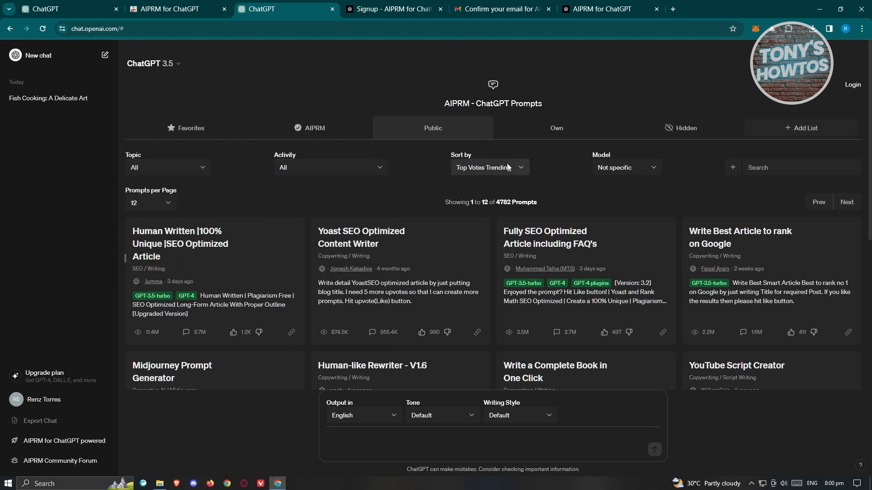
{"action": "left_click", "coordinate": [625, 168]}
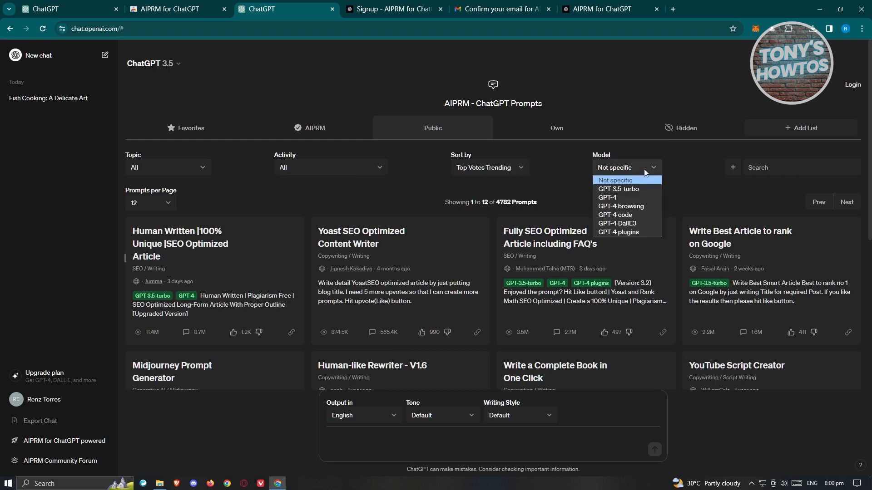
{"action": "left_click", "coordinate": [799, 166]}
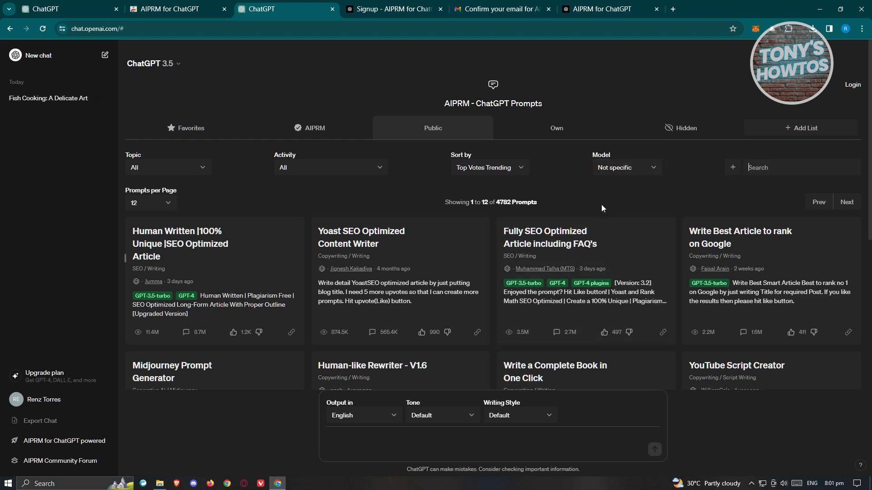
{"action": "scroll", "scroll_direction": "down", "scroll_amount": 3}
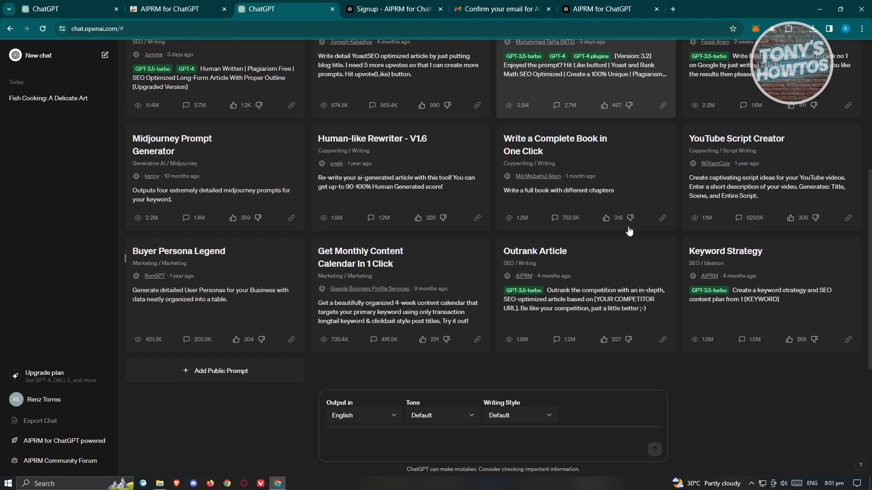
{"action": "mouse_move", "coordinate": [209, 148]}
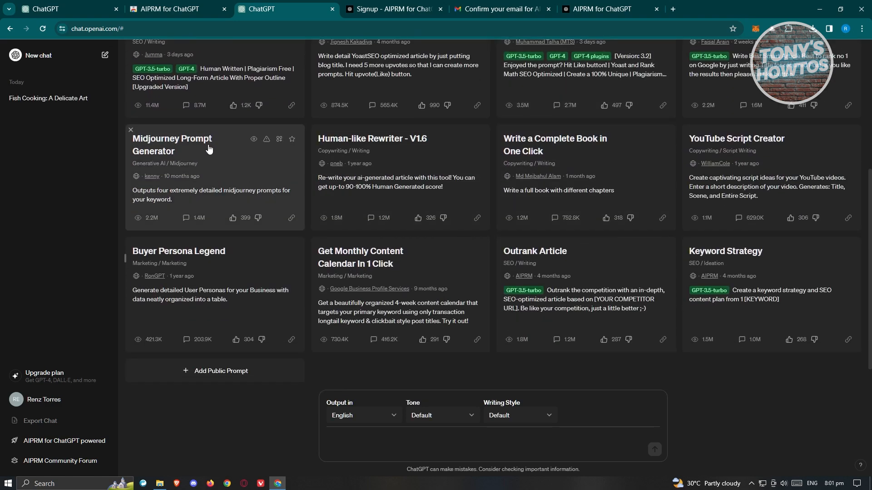
Choose Midjourney Prompt Generator and enter 'top tips for best output for midjourney'
{"action": "left_click", "coordinate": [171, 144]}
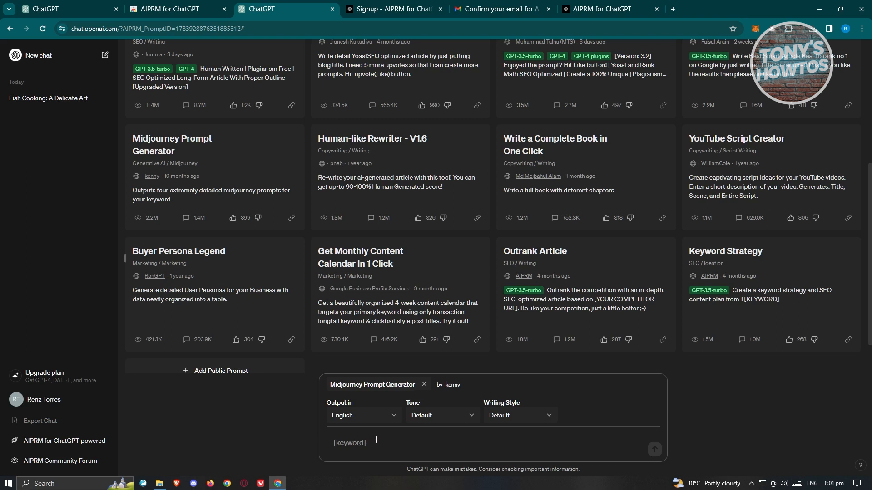
{"action": "left_click", "coordinate": [349, 443]}
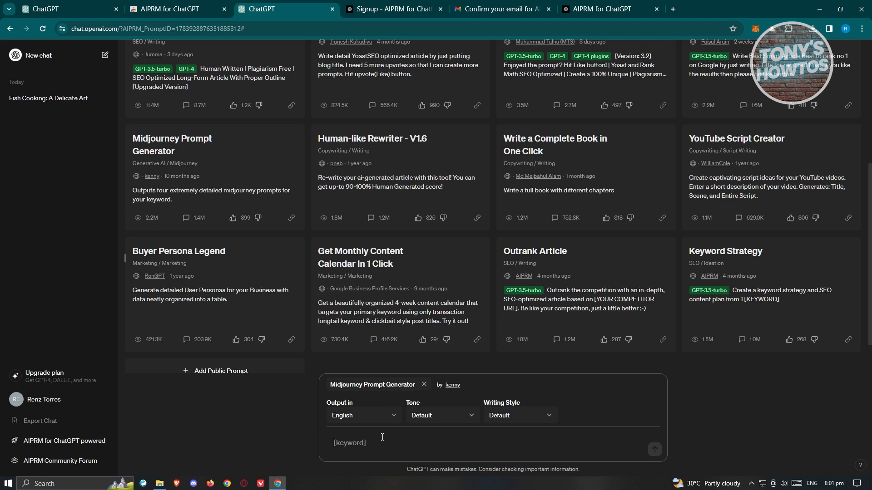
{"action": "type", "text": "top tips for best output for midjourney"}
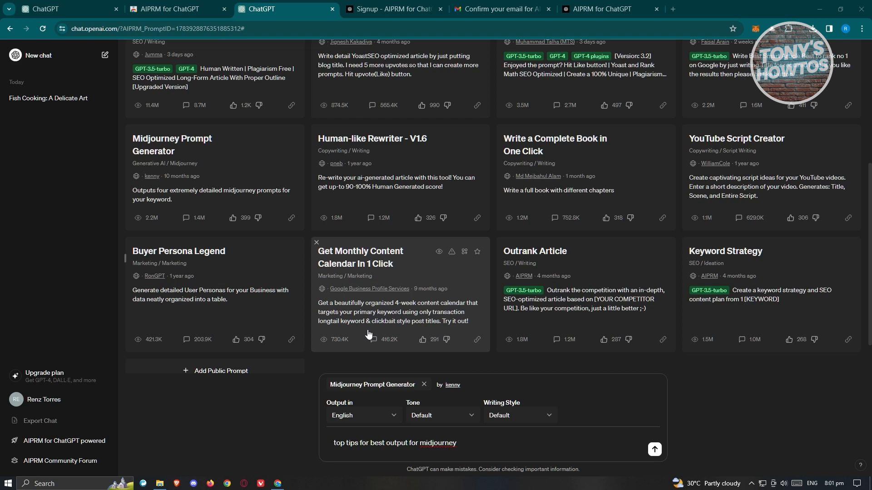
{"action": "mouse_move", "coordinate": [372, 425]}
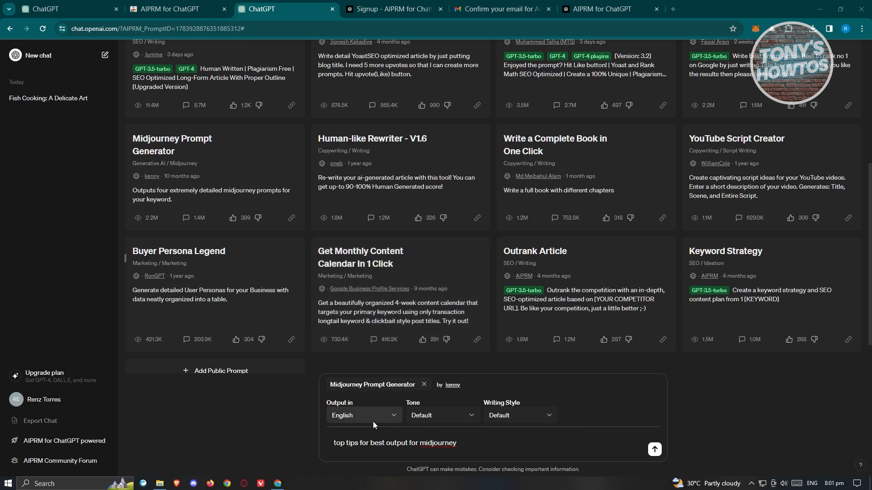
Keep the default tone and send the keyword to generate prompts
{"action": "left_click", "coordinate": [440, 415]}
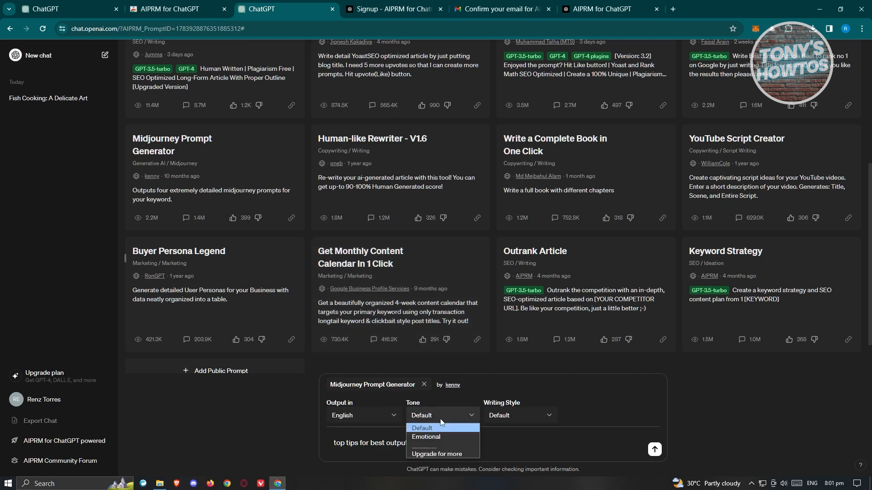
{"action": "left_click", "coordinate": [519, 415]}
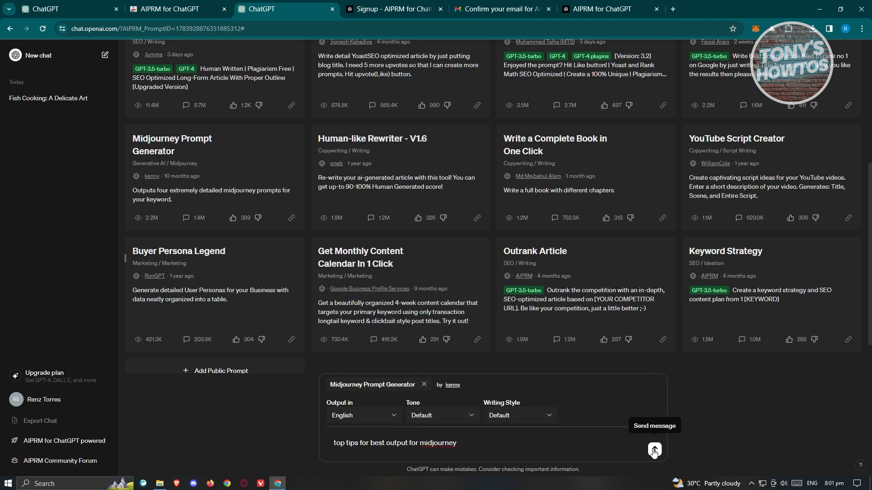
{"action": "left_click", "coordinate": [654, 451]}
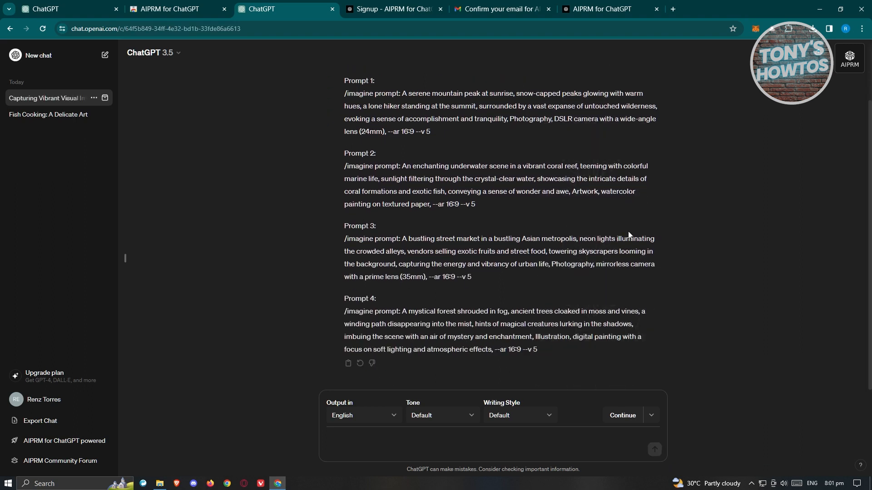
{"action": "mouse_move", "coordinate": [675, 210]}
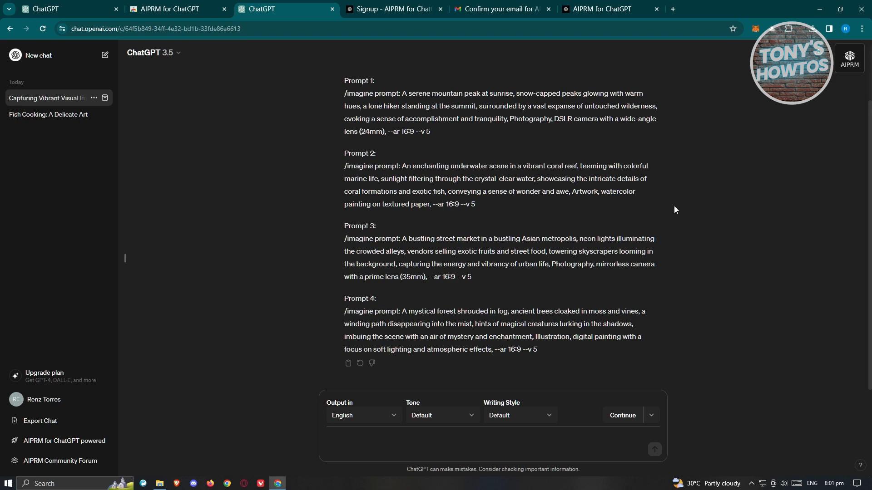